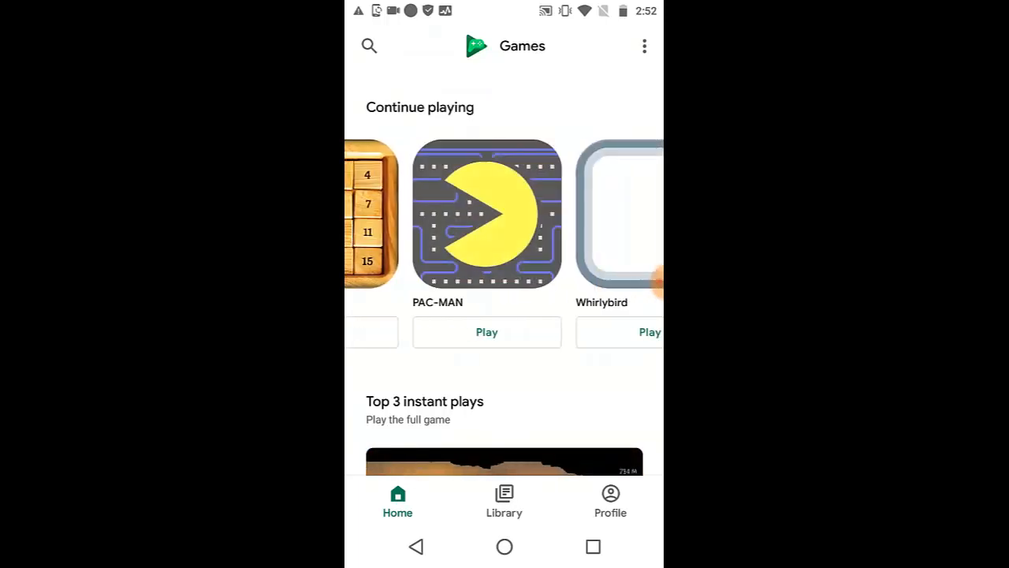
# Step: Reach Play Games Settings from the three-dot overflow menu
pyautogui.hscroll(-3)
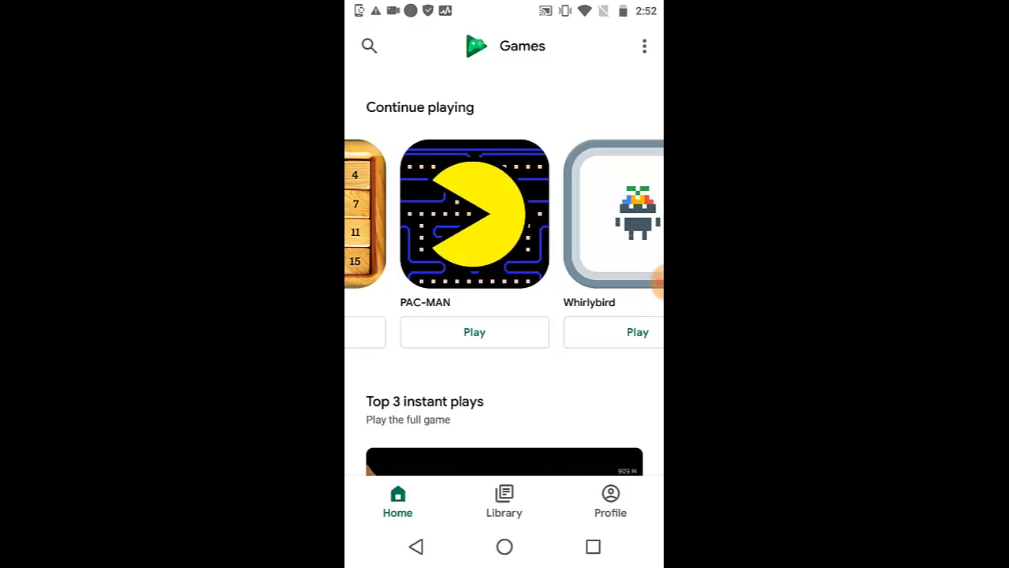
pyautogui.hscroll(-3)
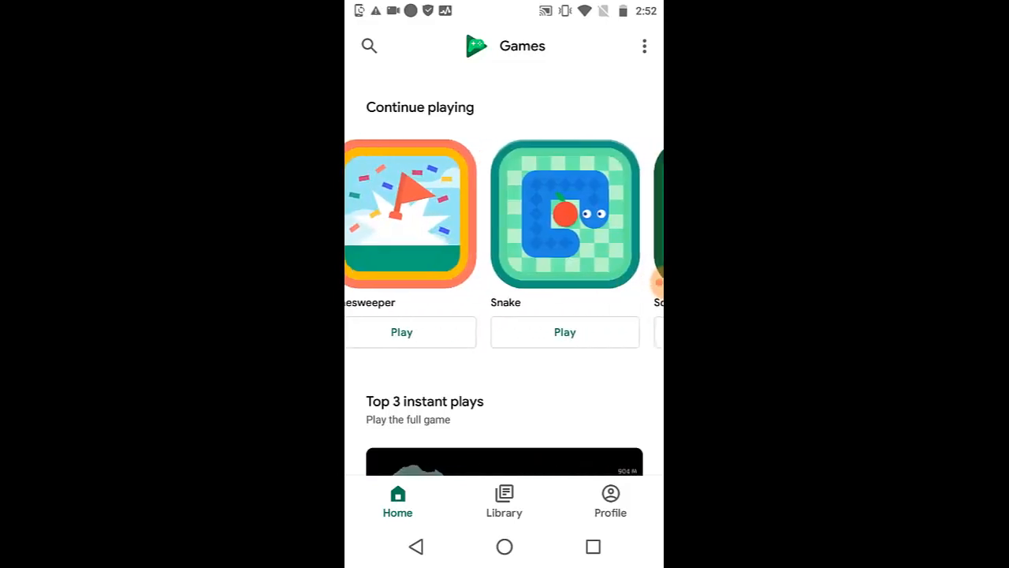
pyautogui.click(644, 46)
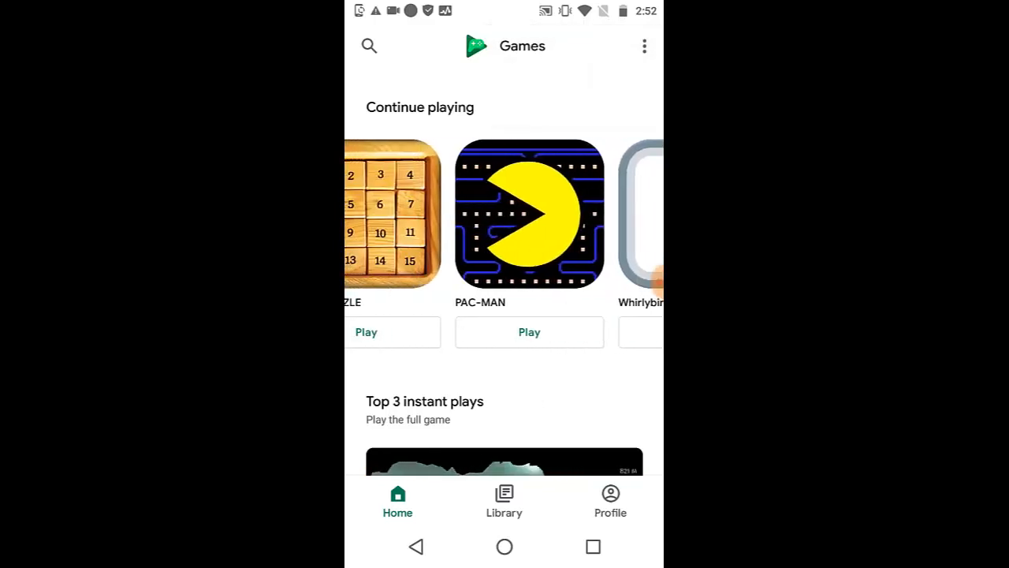
pyautogui.scroll(-3)
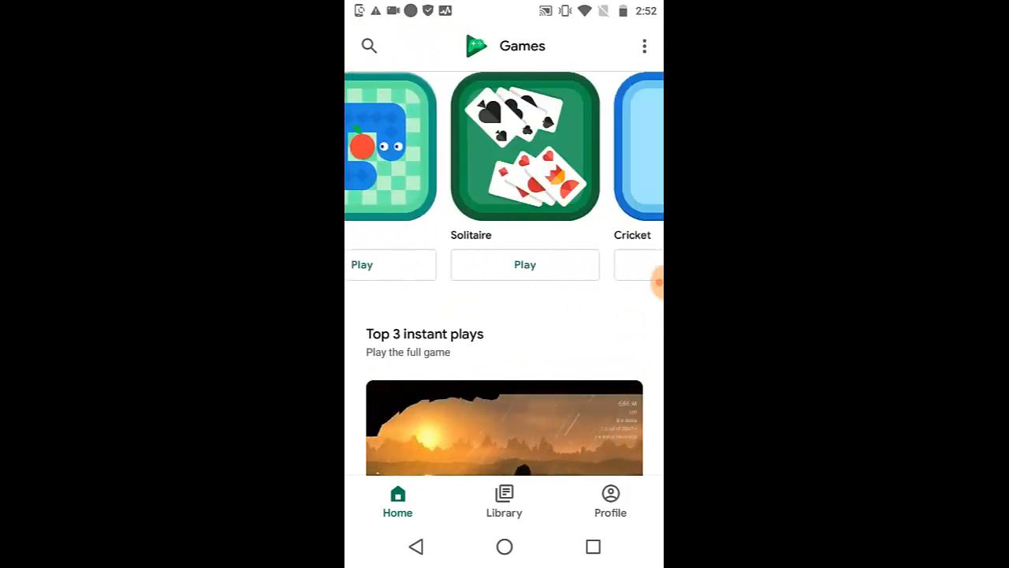
pyautogui.hscroll(-3)
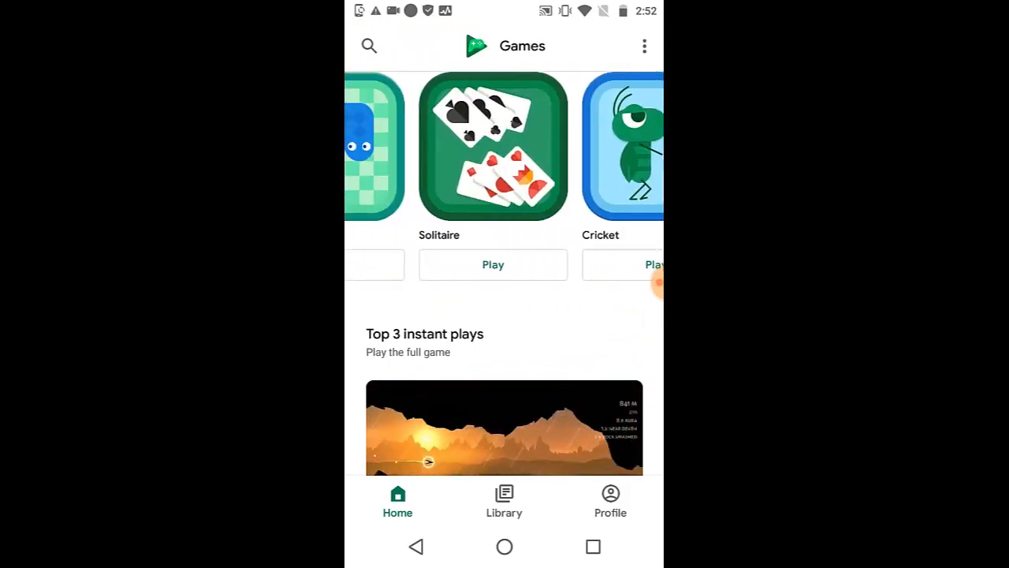
pyautogui.hscroll(-3)
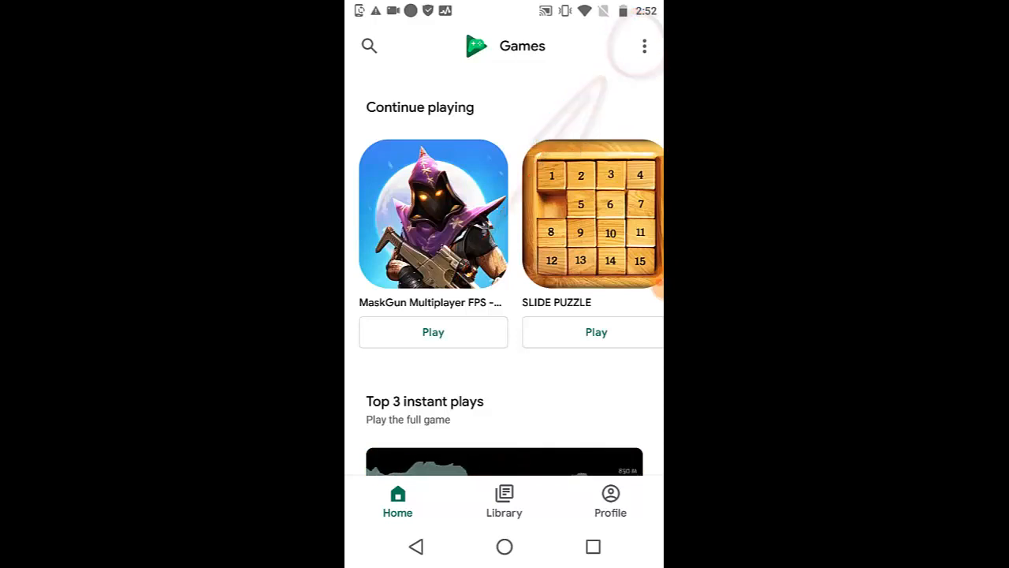
pyautogui.click(643, 46)
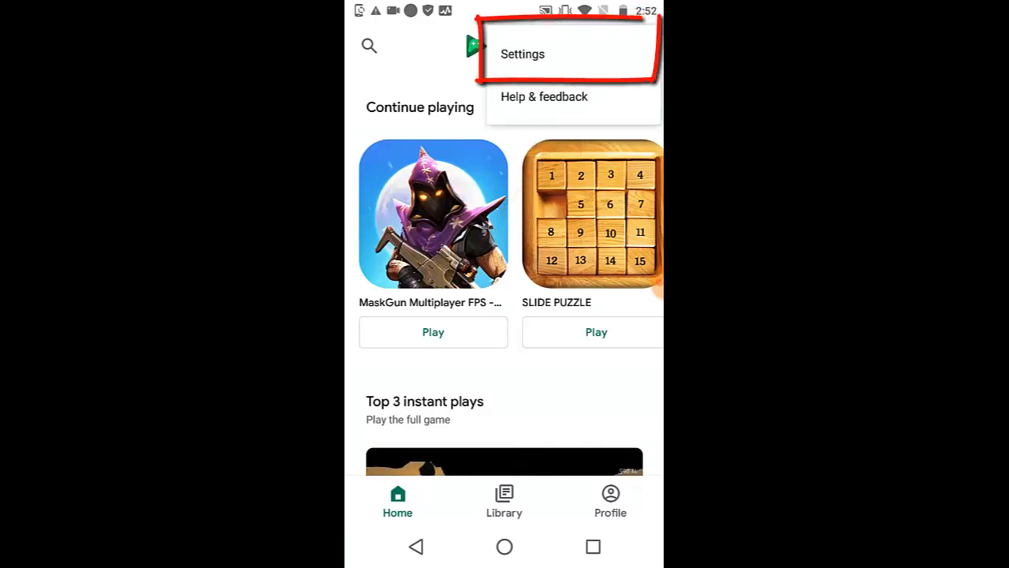
pyautogui.click(524, 54)
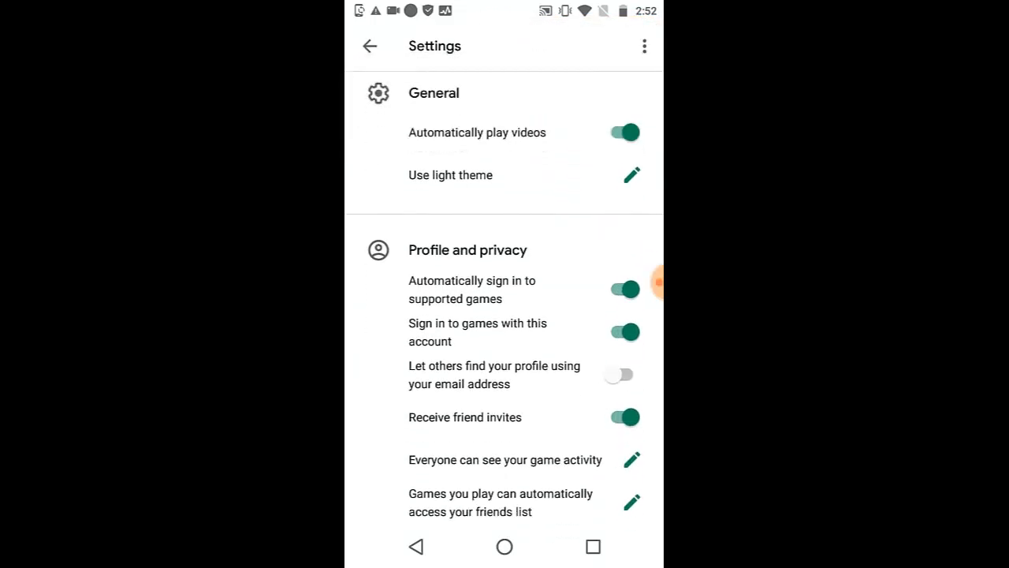
# Step: Under Your data, go to Delete Play Games account & data
pyautogui.scroll(-3)
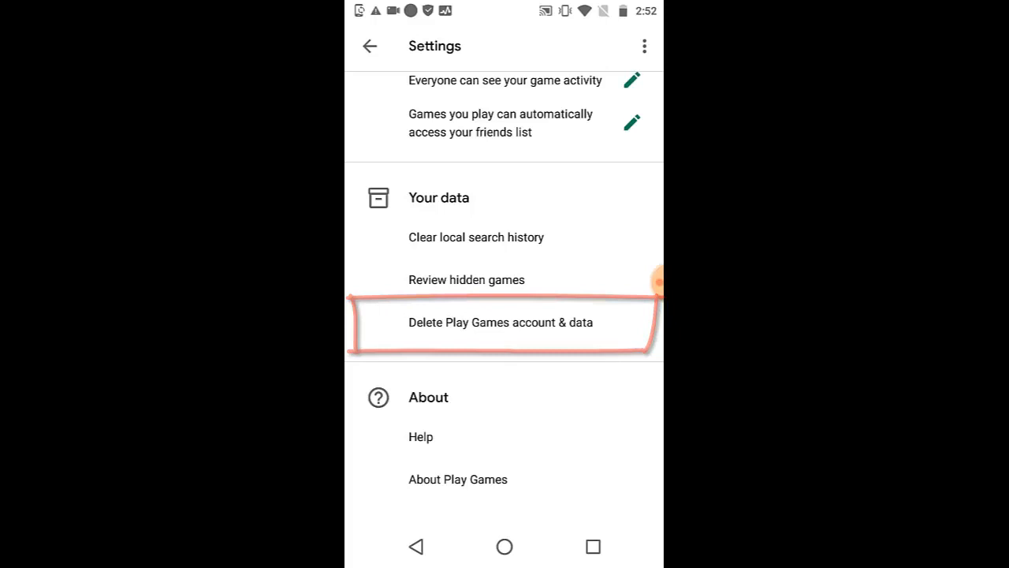
pyautogui.click(499, 322)
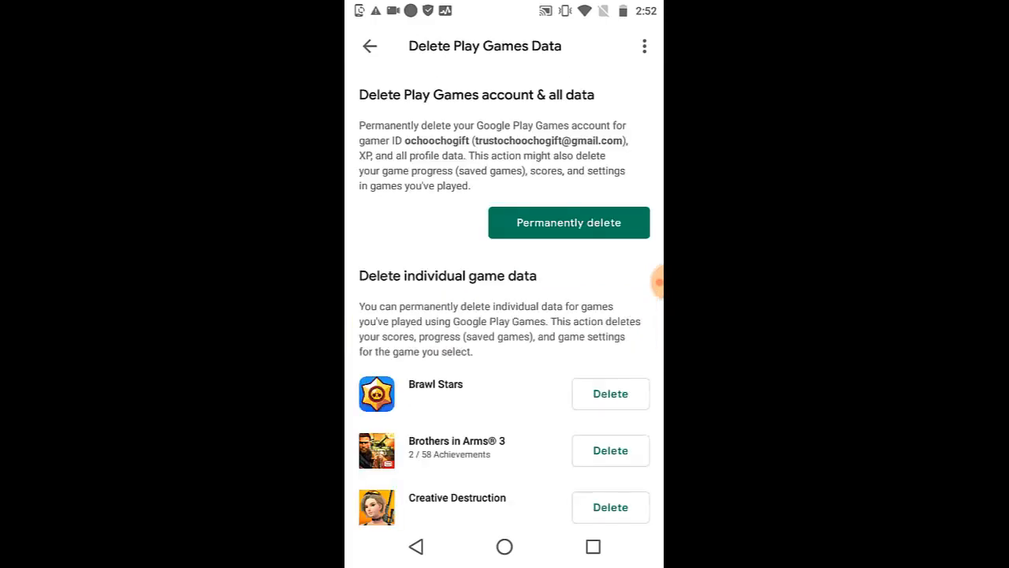
pyautogui.scroll(-3)
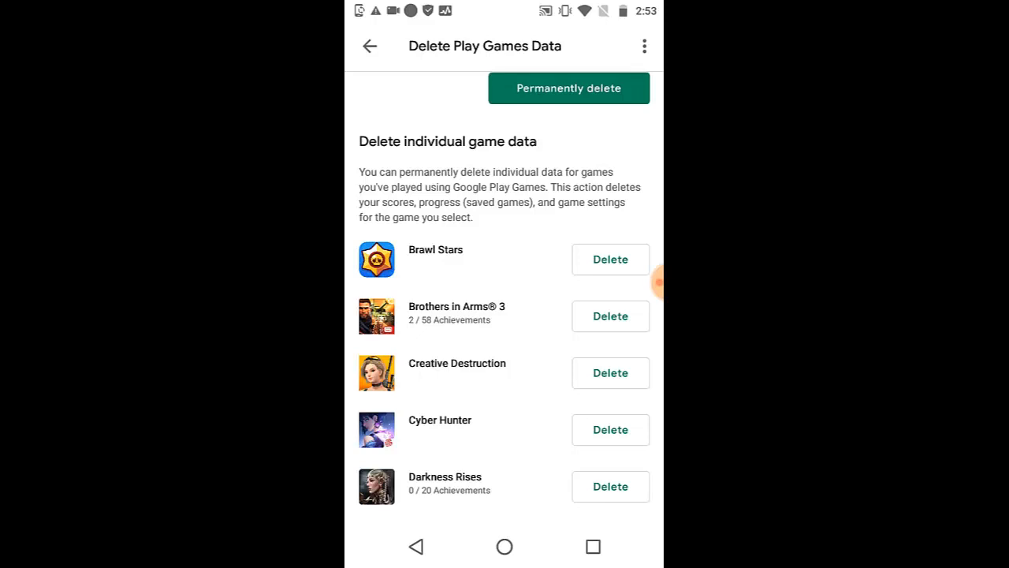
pyautogui.scroll(-3)
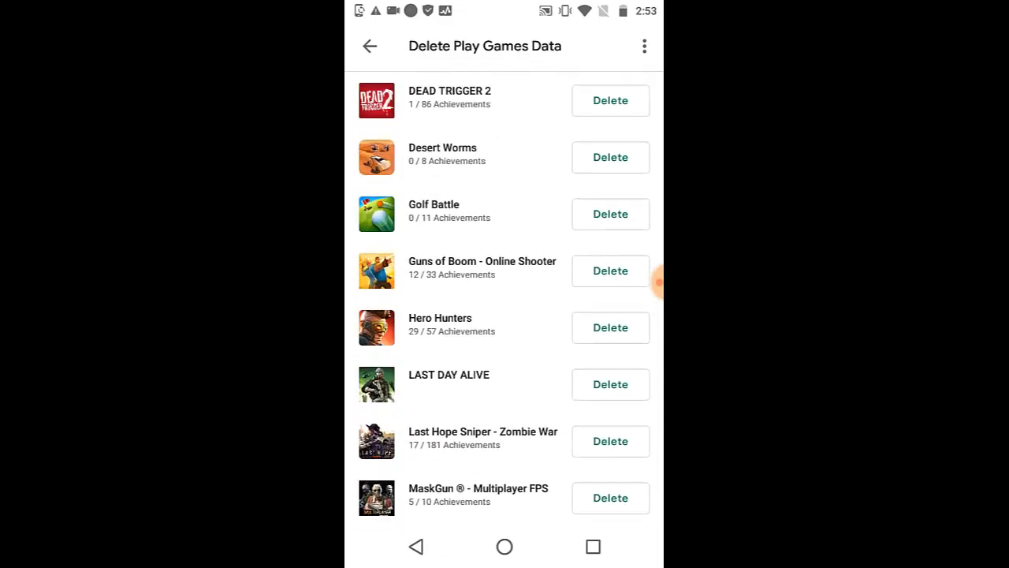
pyautogui.scroll(3)
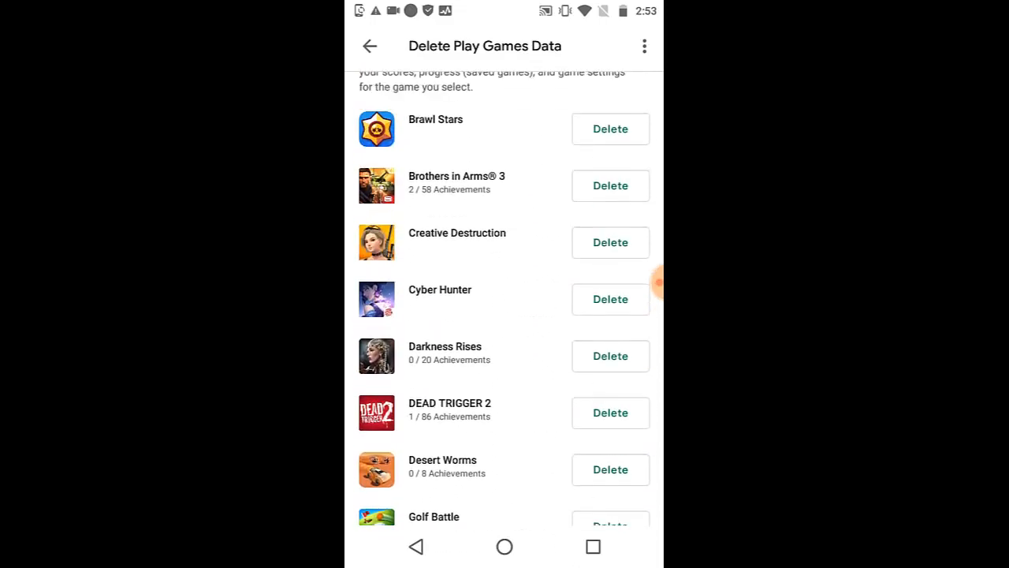
pyautogui.scroll(-3)
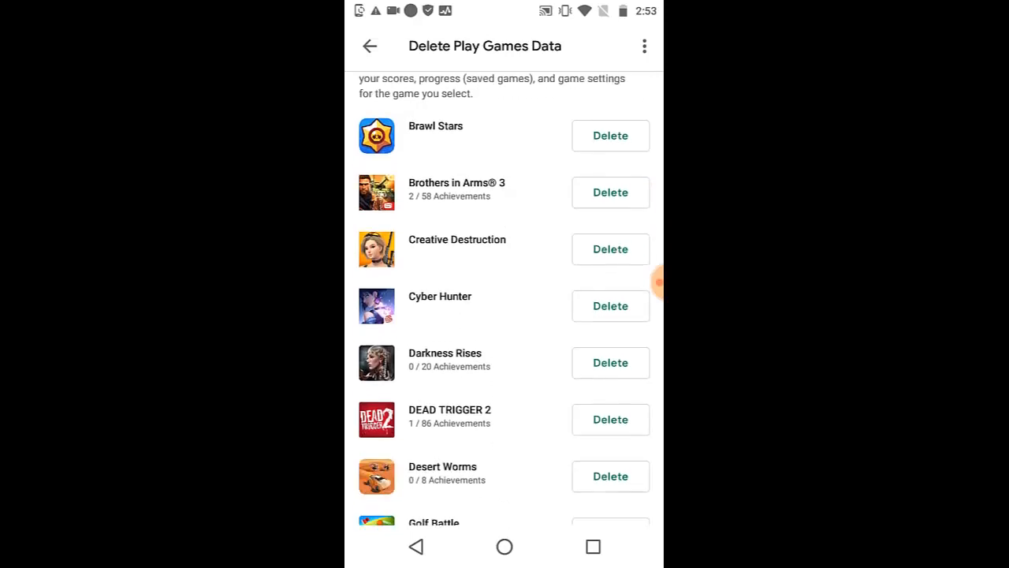
pyautogui.scroll(-3)
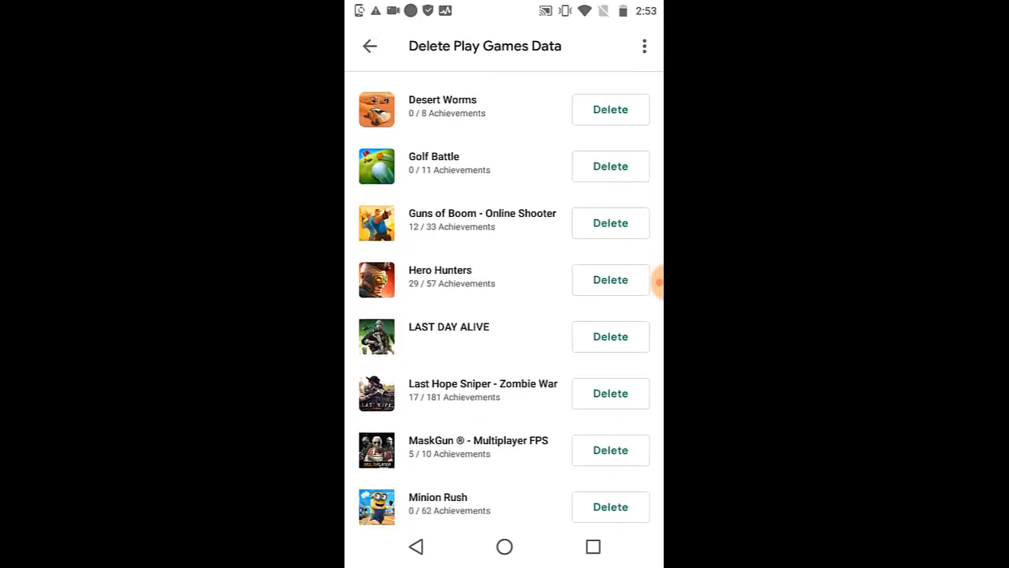
pyautogui.scroll(-3)
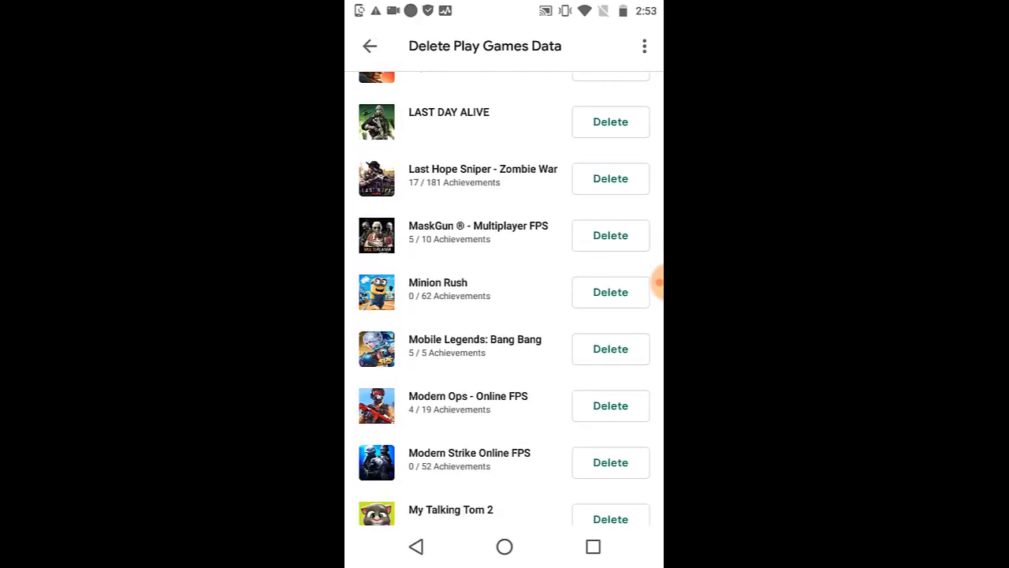
pyautogui.scroll(-3)
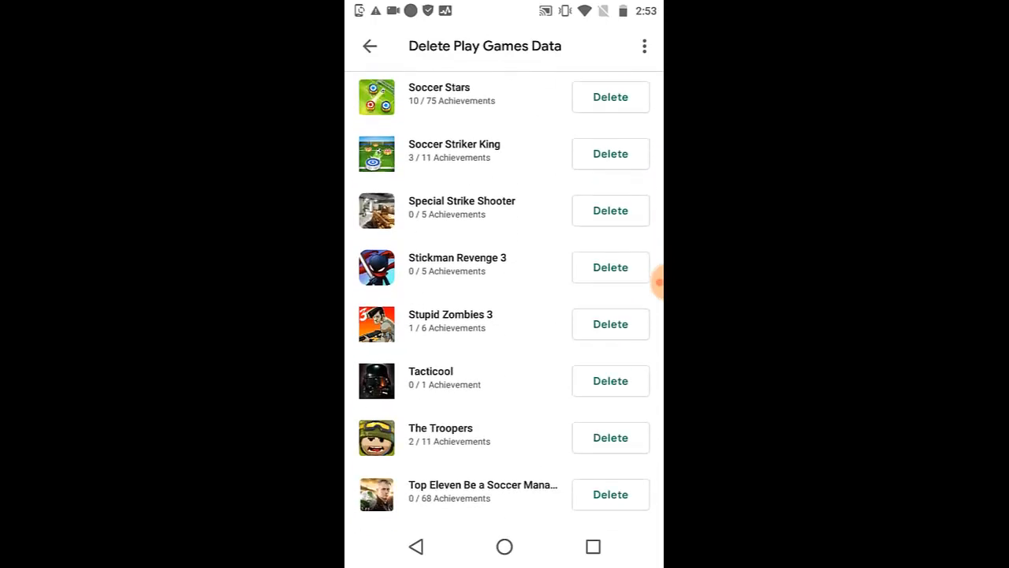
pyautogui.scroll(-3)
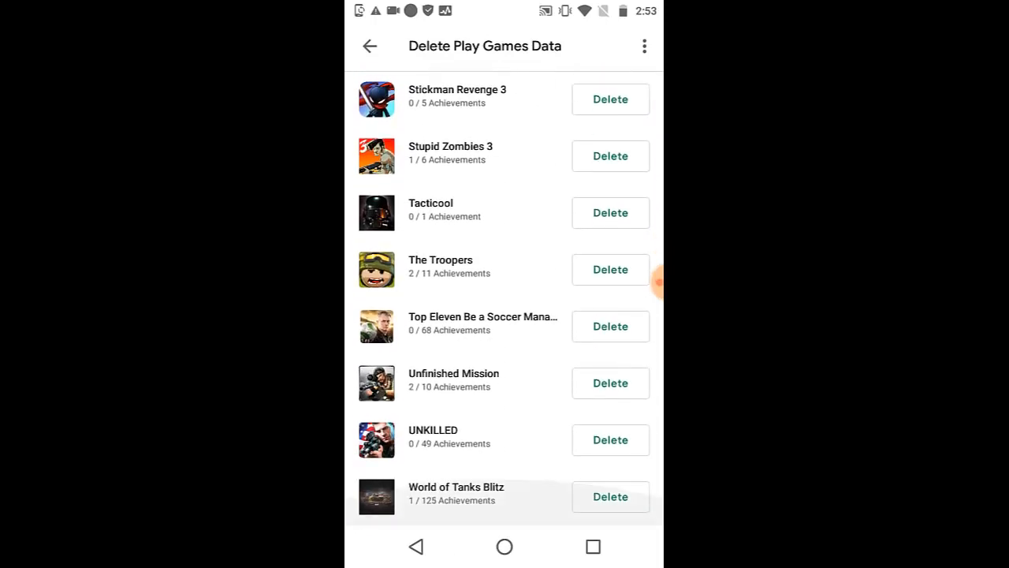
pyautogui.scroll(3)
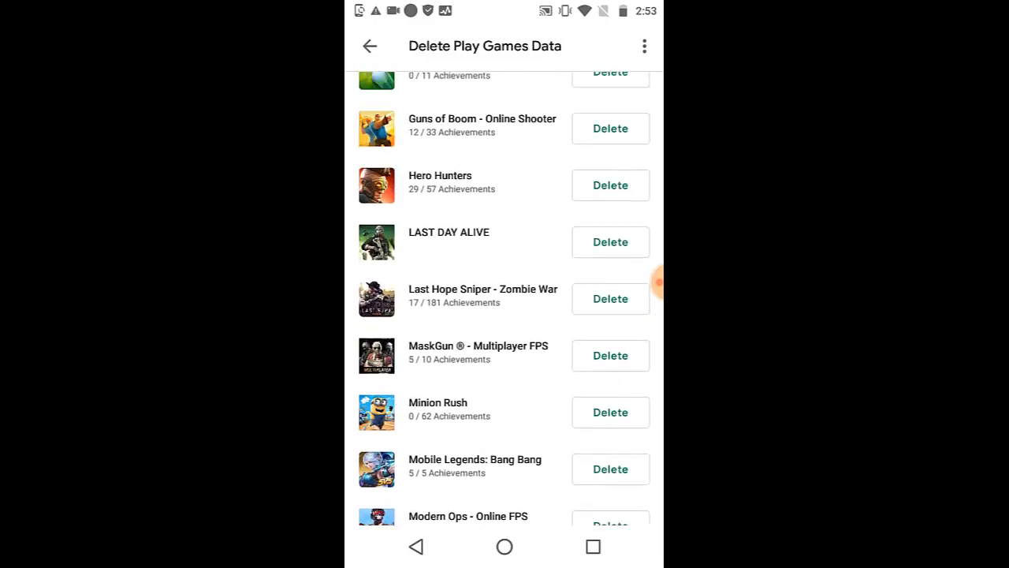
pyautogui.scroll(3)
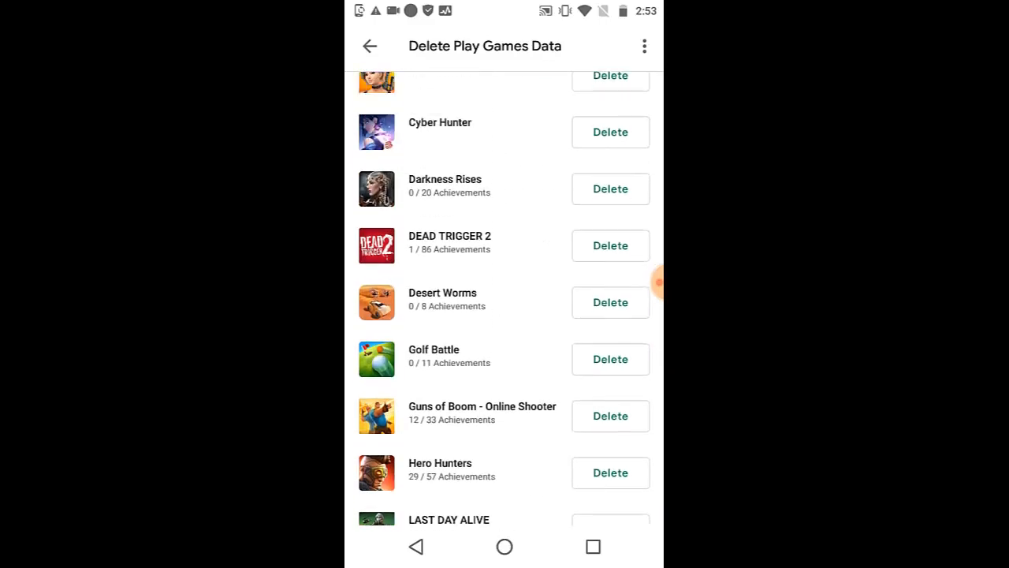
pyautogui.scroll(-3)
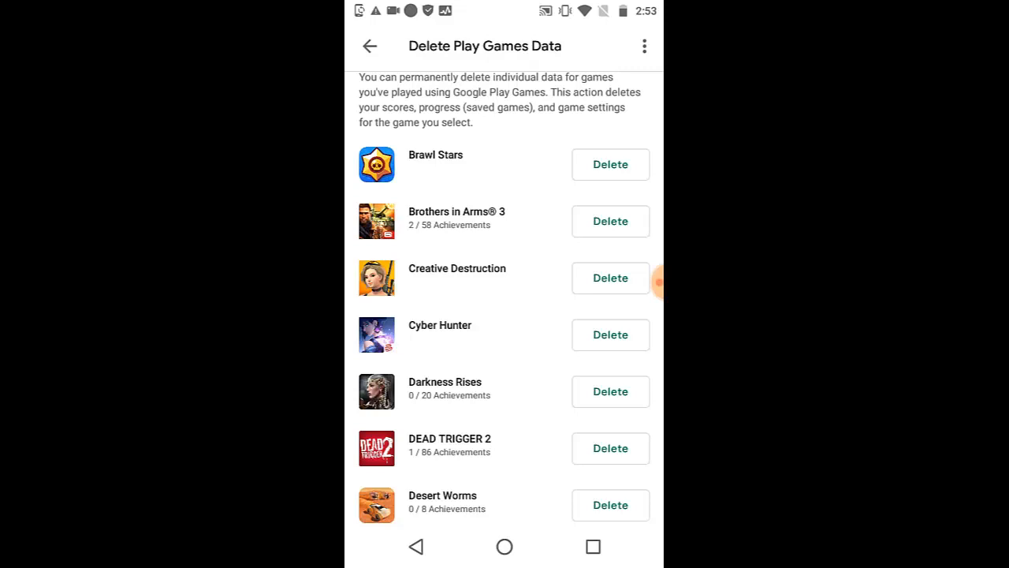
pyautogui.scroll(-3)
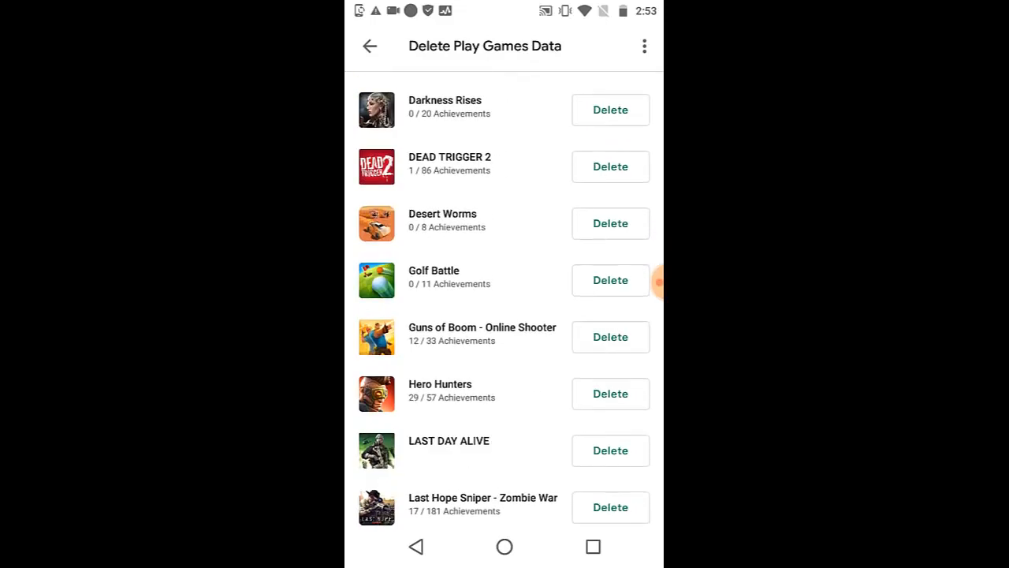
pyautogui.scroll(-3)
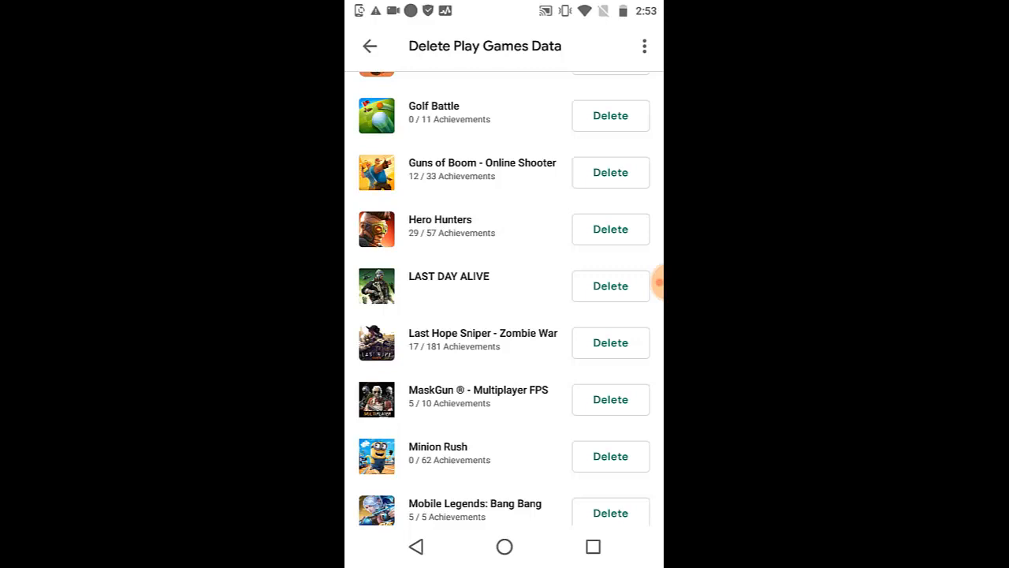
# Step: Permanently delete MaskGun ® - Multiplayer FPS game data, confirming in the dialog
pyautogui.click(610, 399)
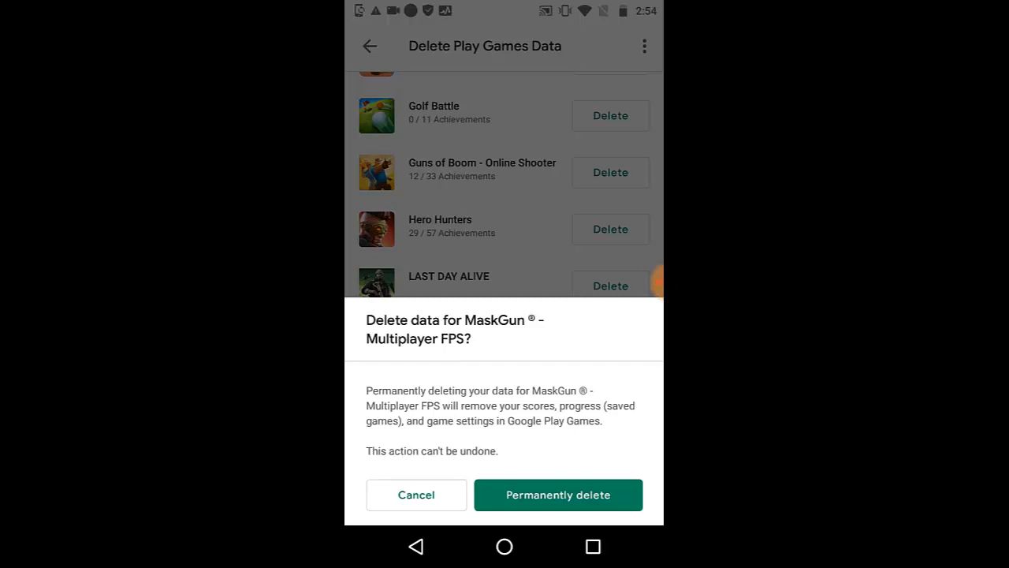
pyautogui.click(558, 495)
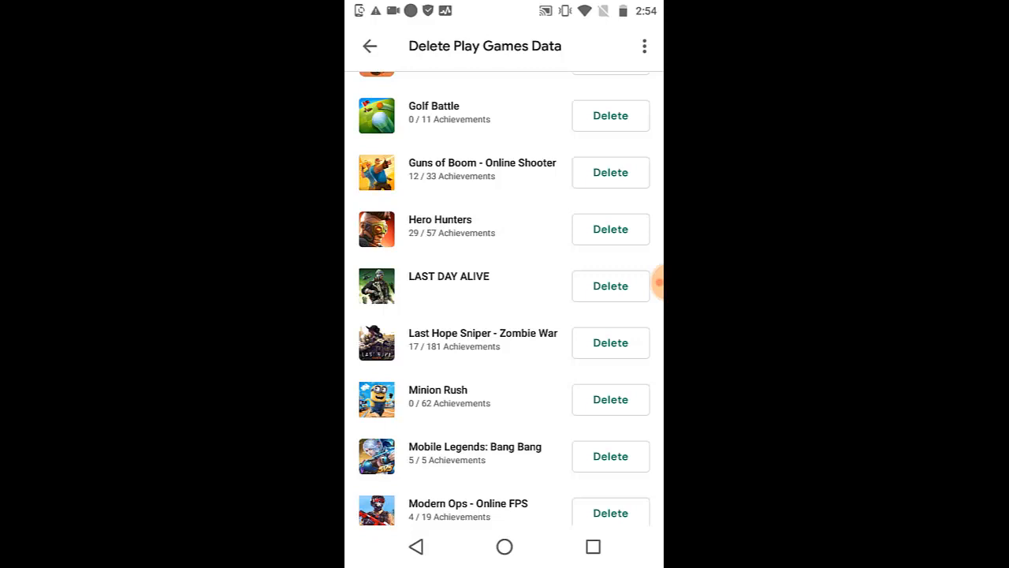
# Step: Permanently delete Darkness Rises game data, confirming in the dialog
pyautogui.scroll(3)
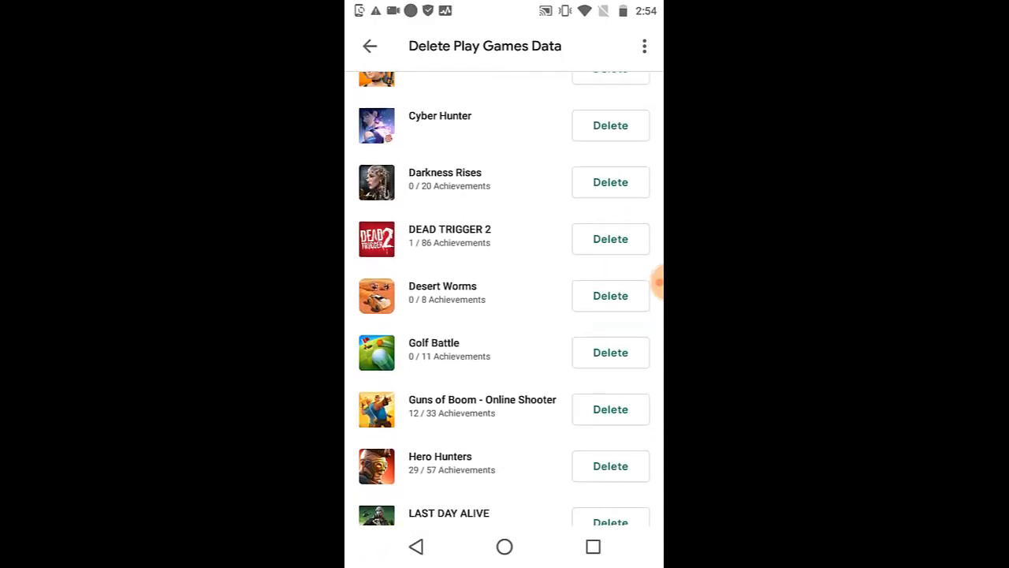
pyautogui.scroll(3)
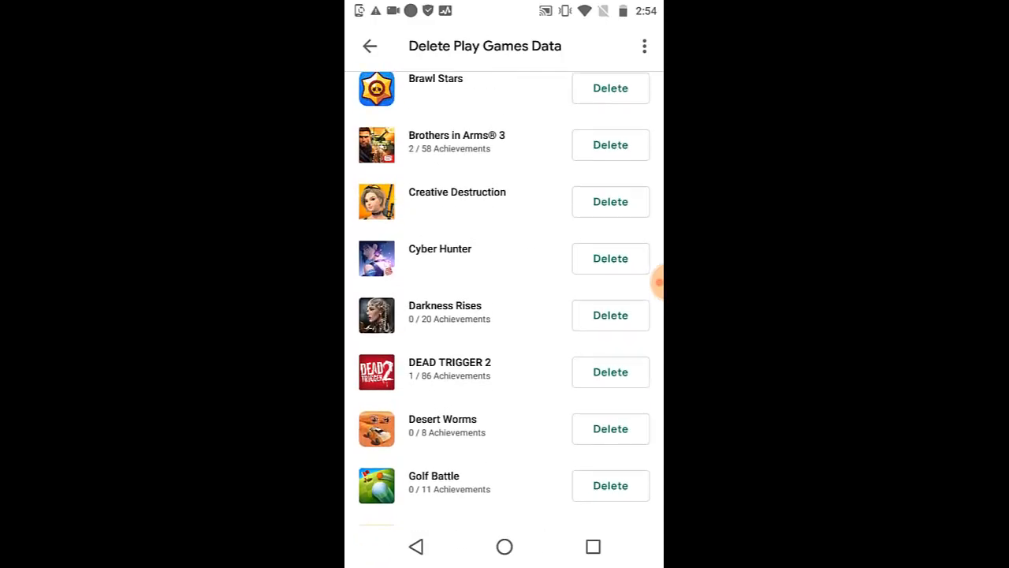
pyautogui.click(610, 315)
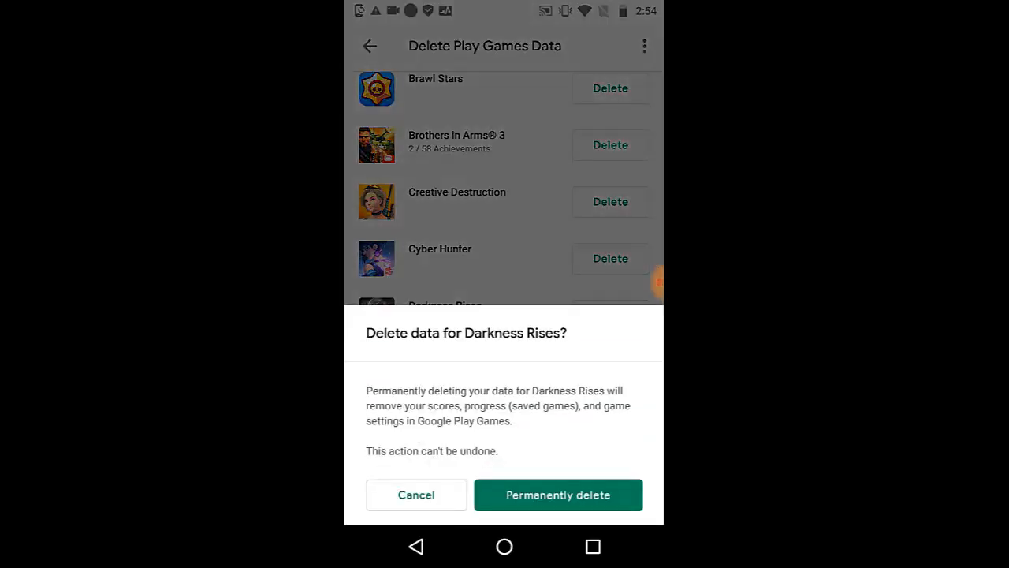
pyautogui.click(558, 495)
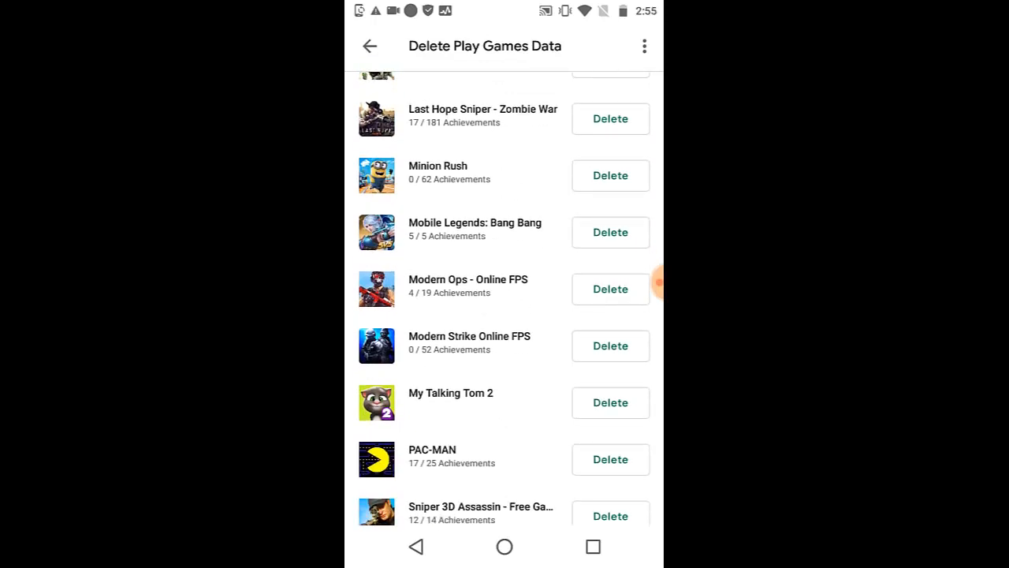
# Step: Permanently delete Modern Strike Online FPS game data and review the remaining list
pyautogui.click(610, 346)
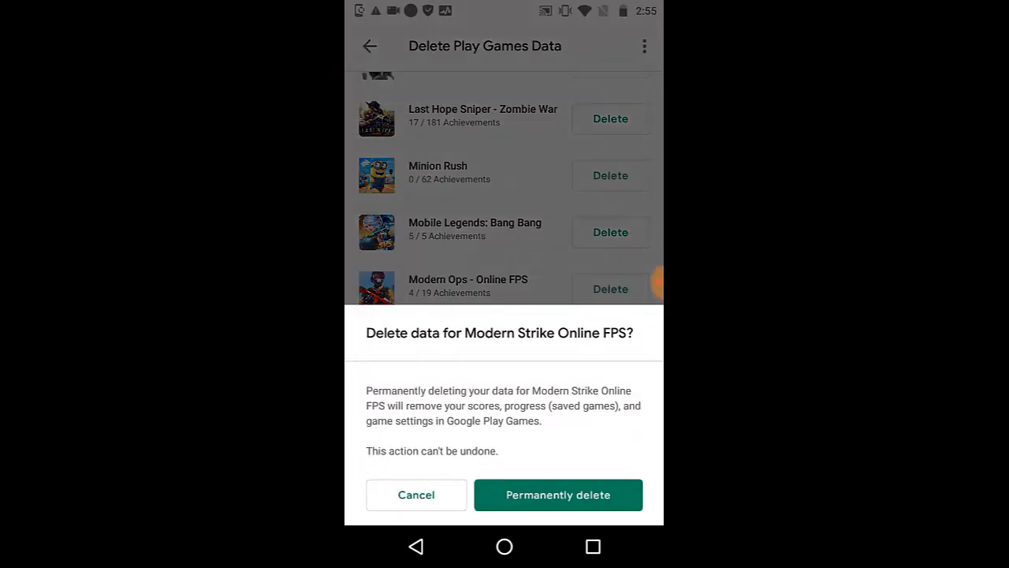
pyautogui.click(558, 495)
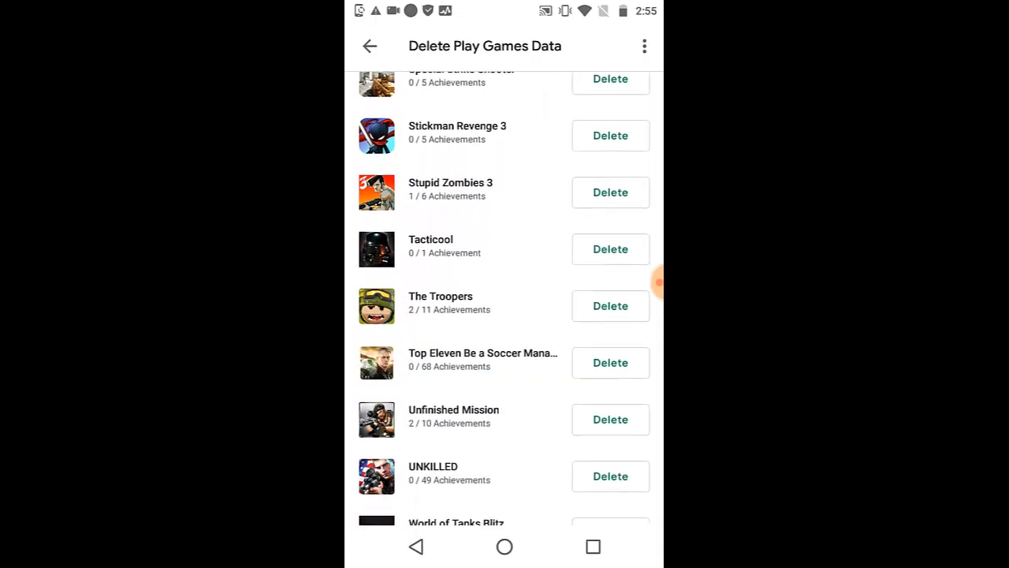
pyautogui.scroll(-3)
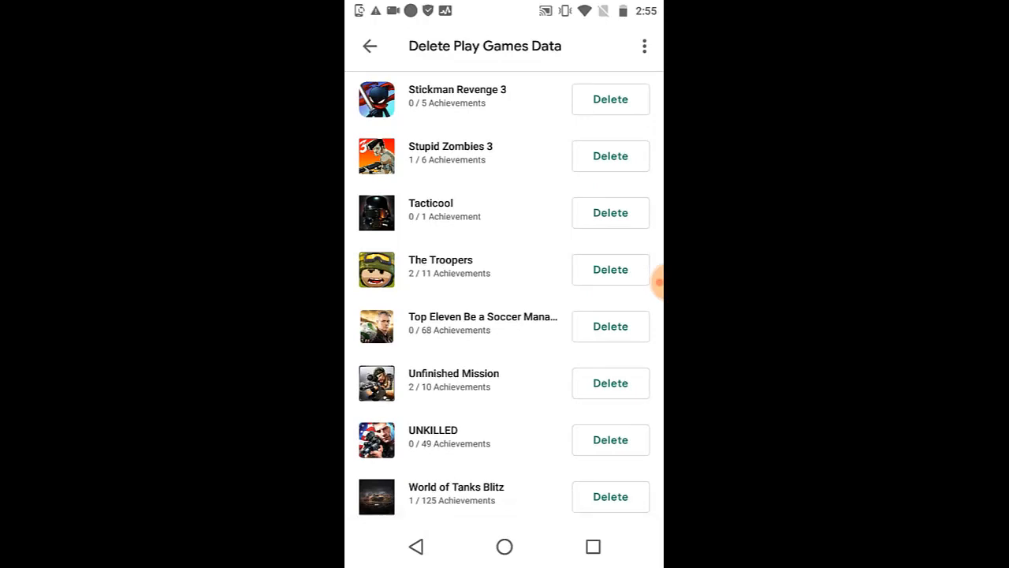
pyautogui.scroll(-3)
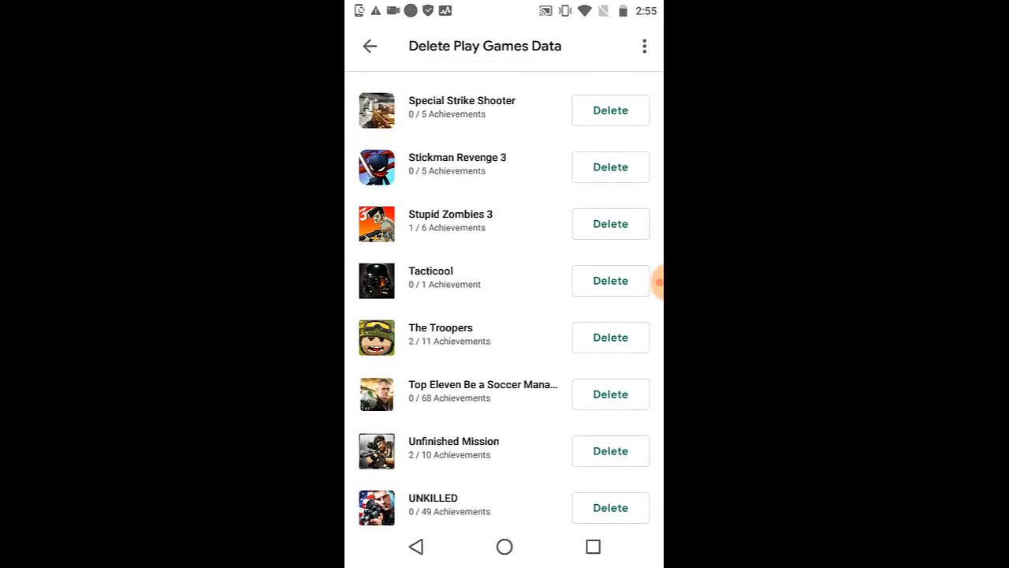